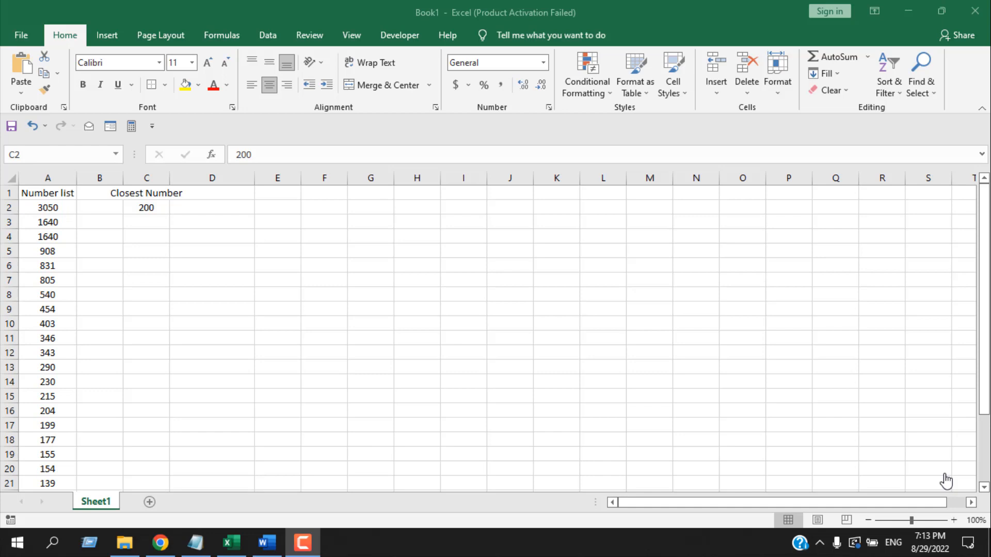
pyautogui.moveTo(944, 479)
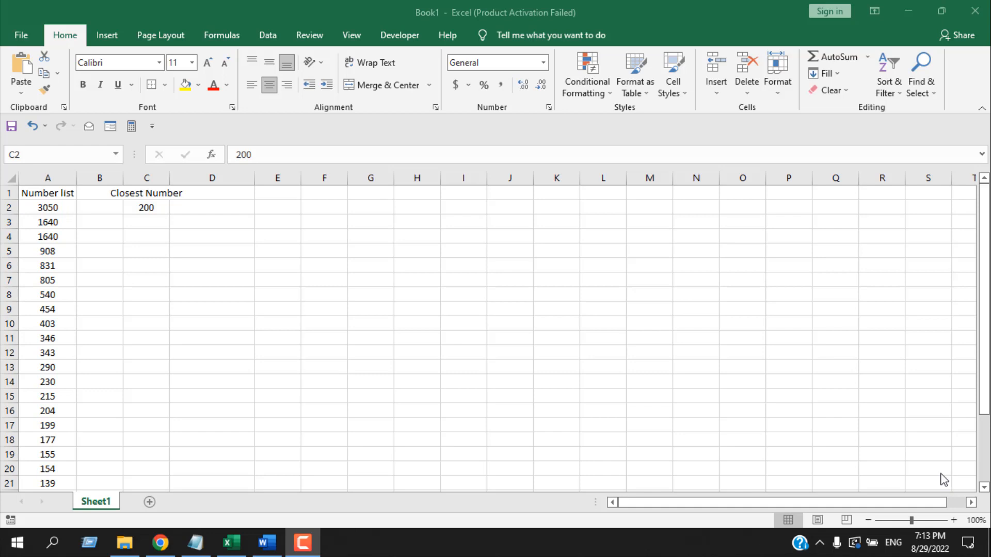
pyautogui.moveTo(359, 323)
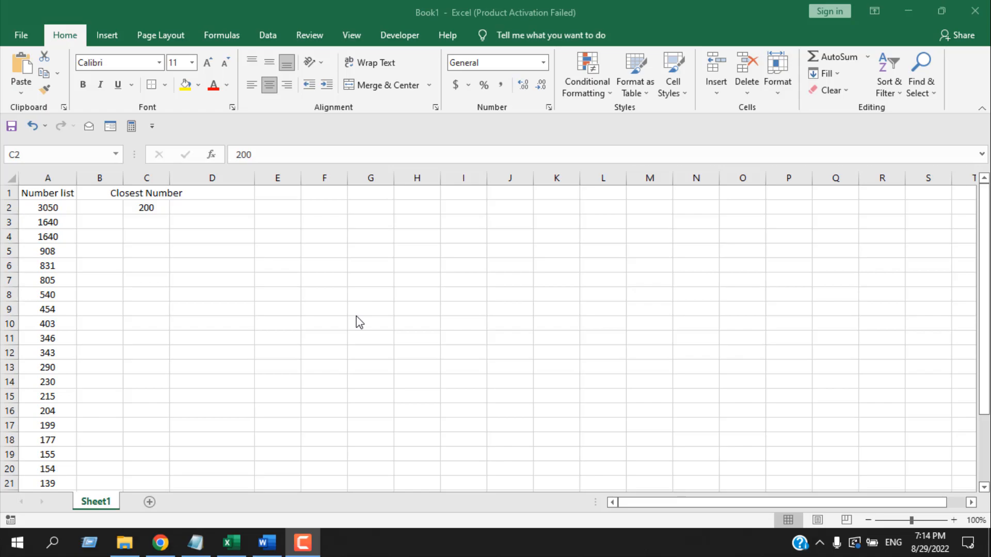
pyautogui.moveTo(317, 303)
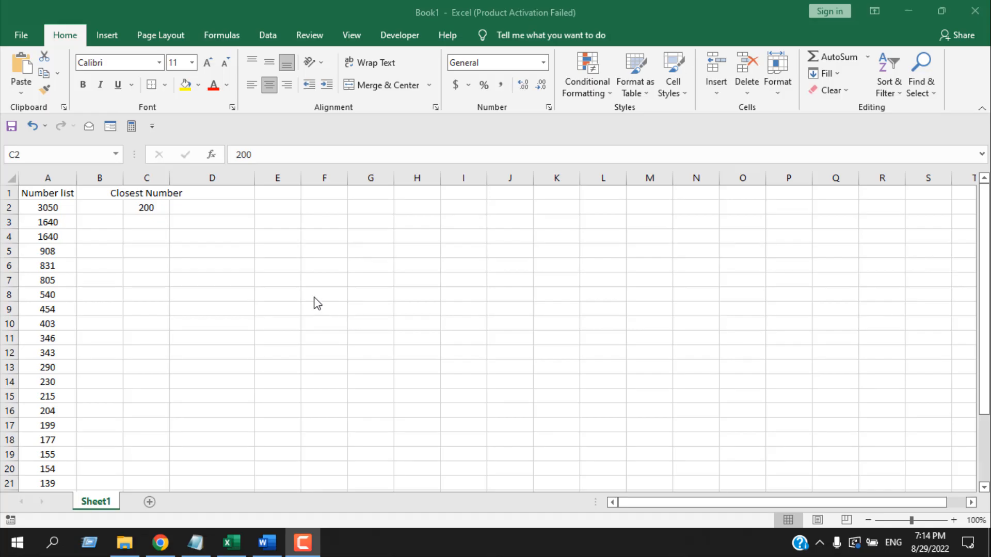
# Review target 200 in C2 and the 25 numbers in A2:A26, from 3050 down to 23
pyautogui.click(146, 207)
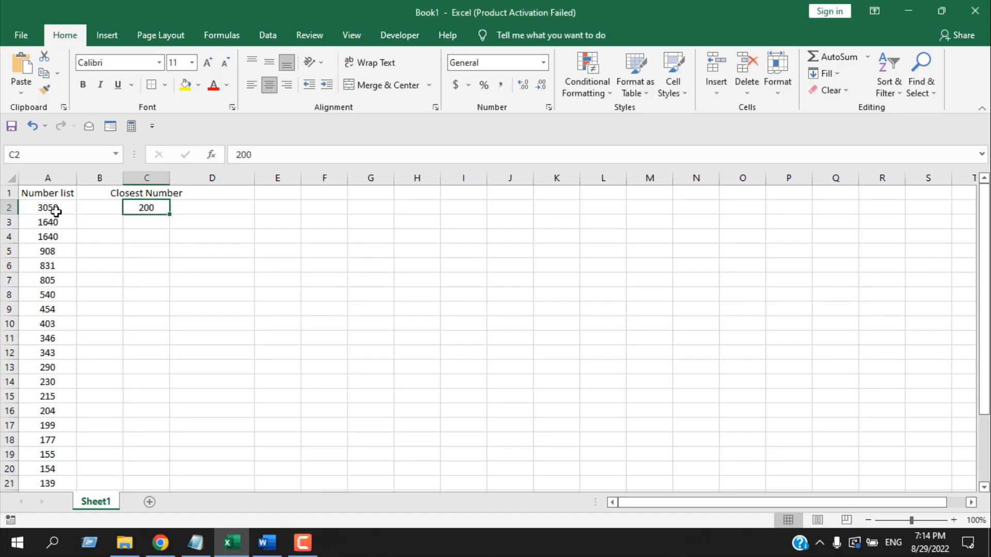
pyautogui.click(47, 207)
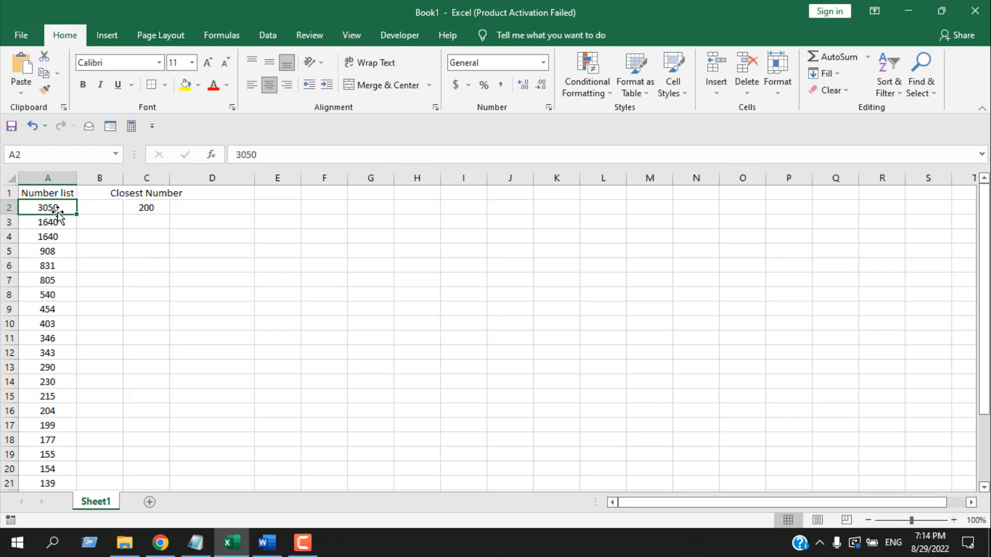
pyautogui.scroll(-3)
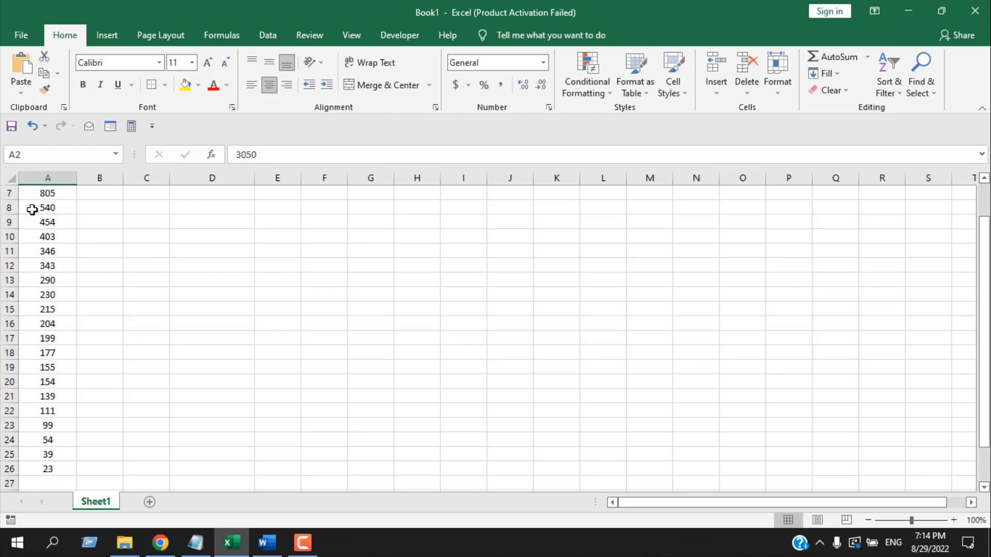
pyautogui.scroll(3)
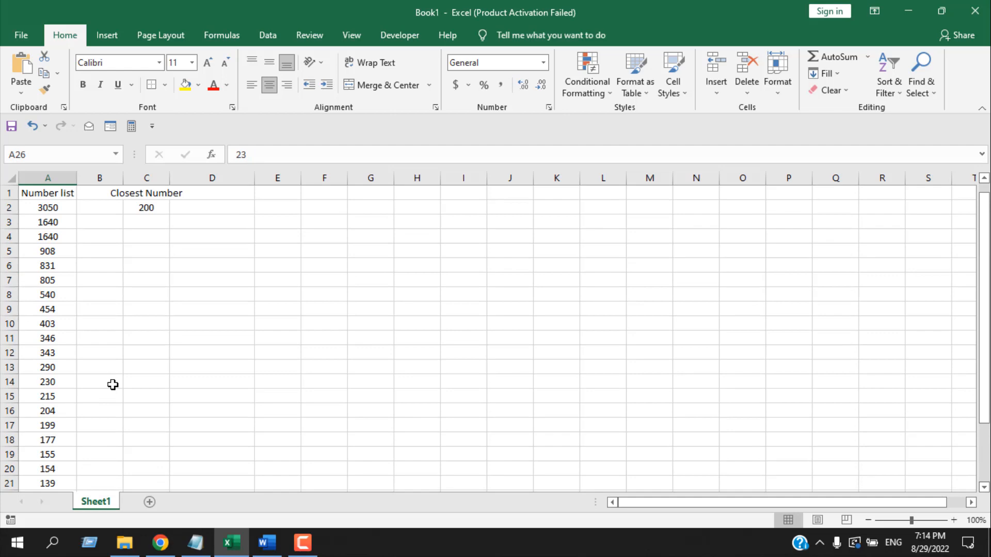
pyautogui.click(146, 208)
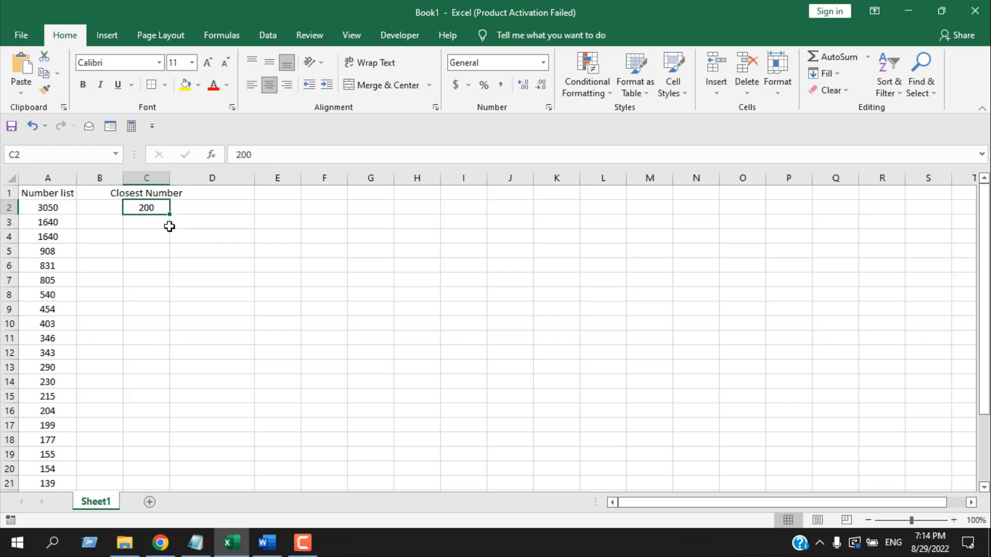
pyautogui.moveTo(47, 208)
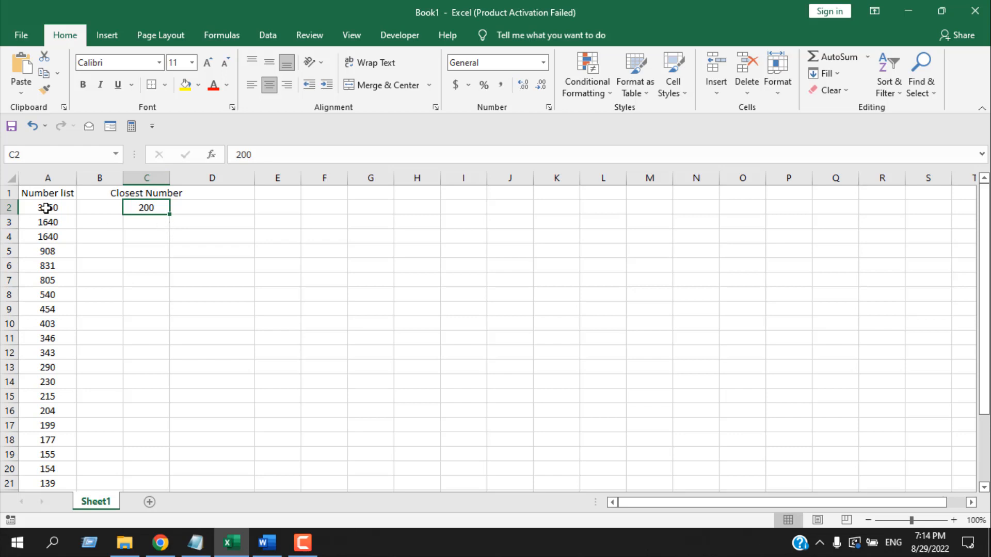
pyautogui.moveTo(61, 336)
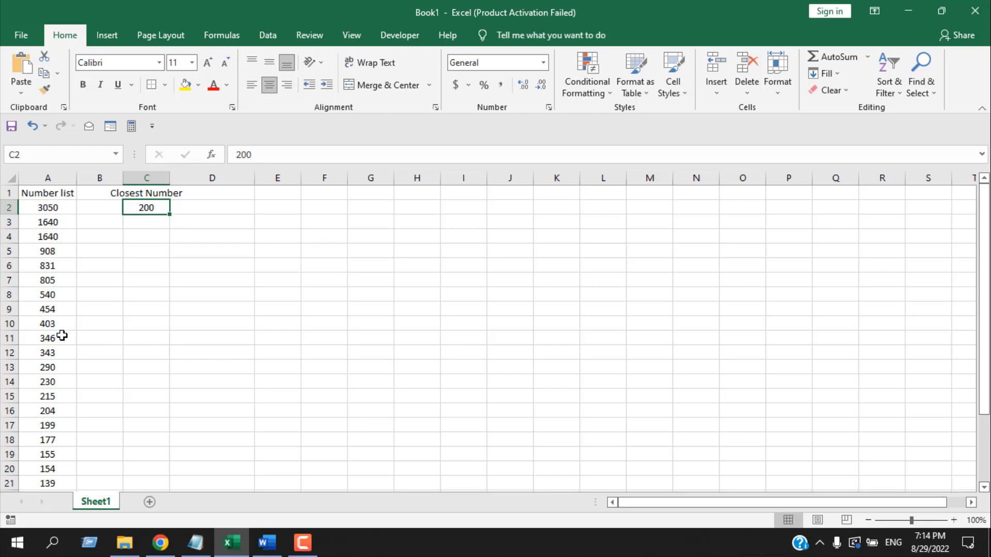
pyautogui.moveTo(160, 324)
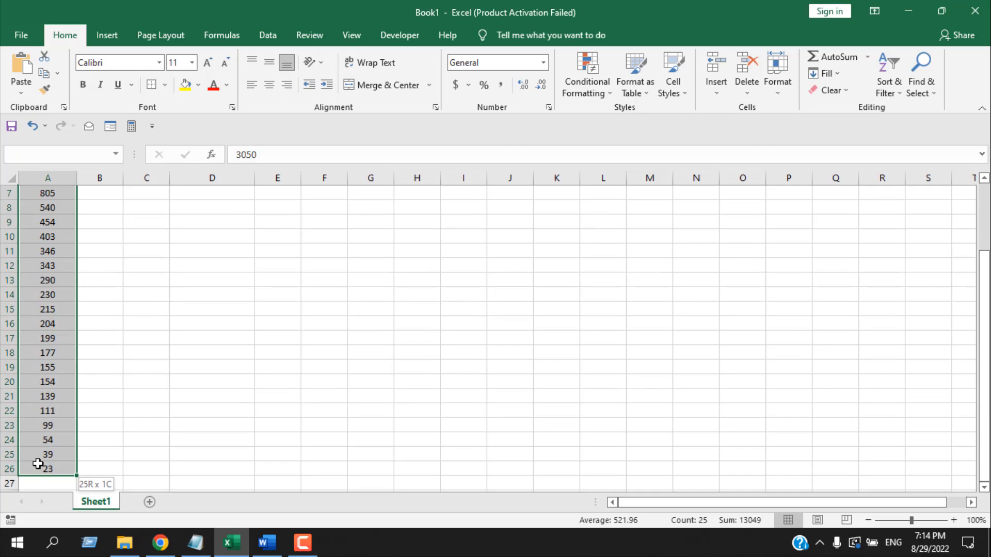
pyautogui.scroll(3)
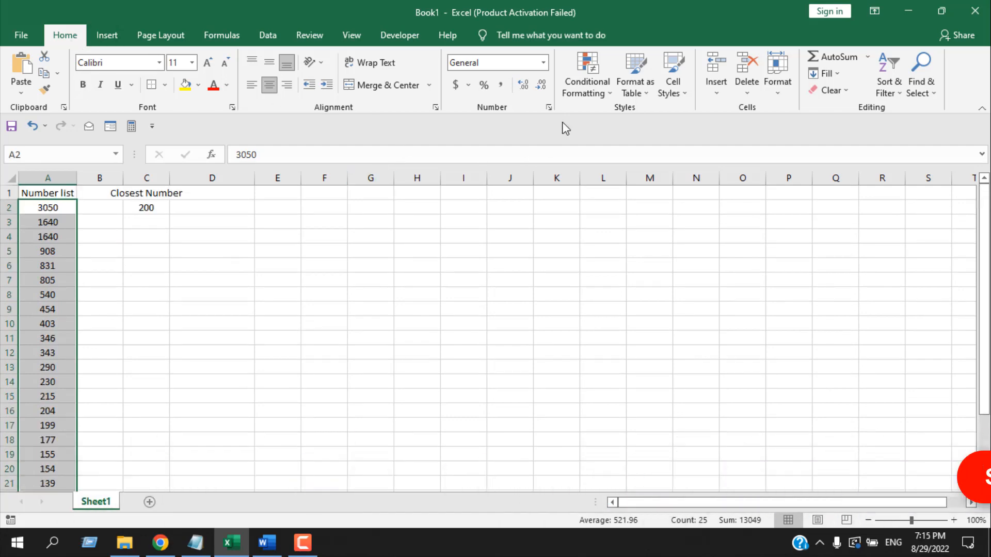
# Create a new conditional formatting rule using 'Use a formula to determine which cells to format'
pyautogui.click(586, 74)
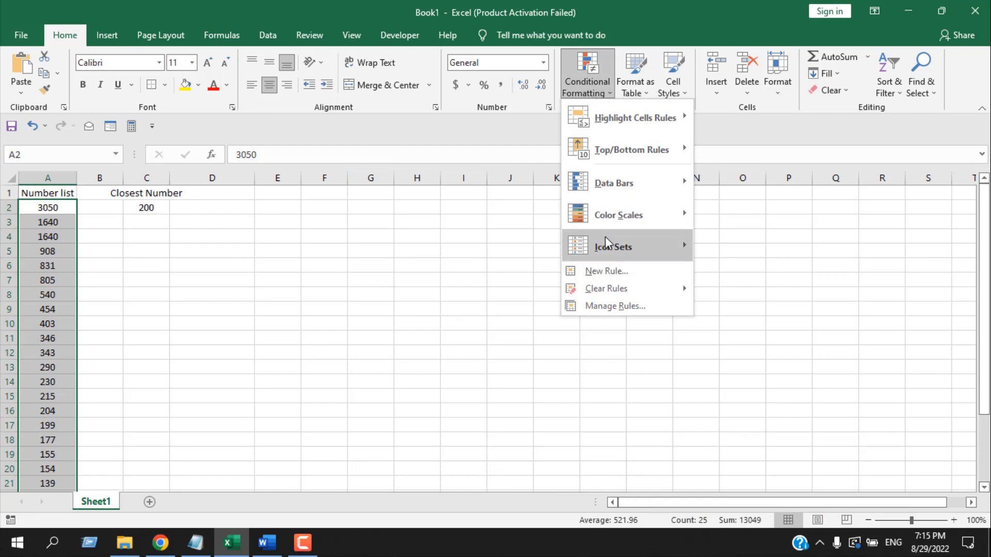
pyautogui.click(605, 271)
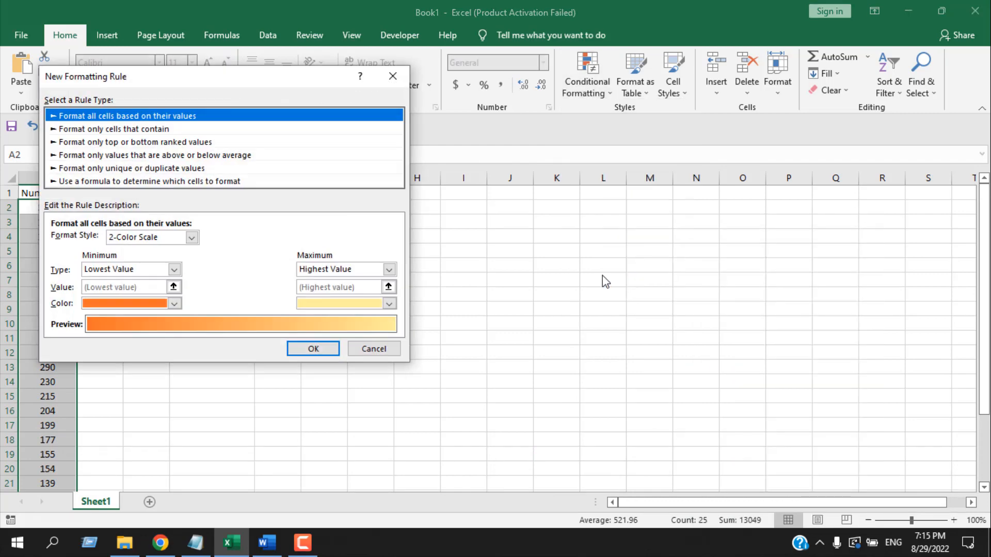
pyautogui.moveTo(108, 186)
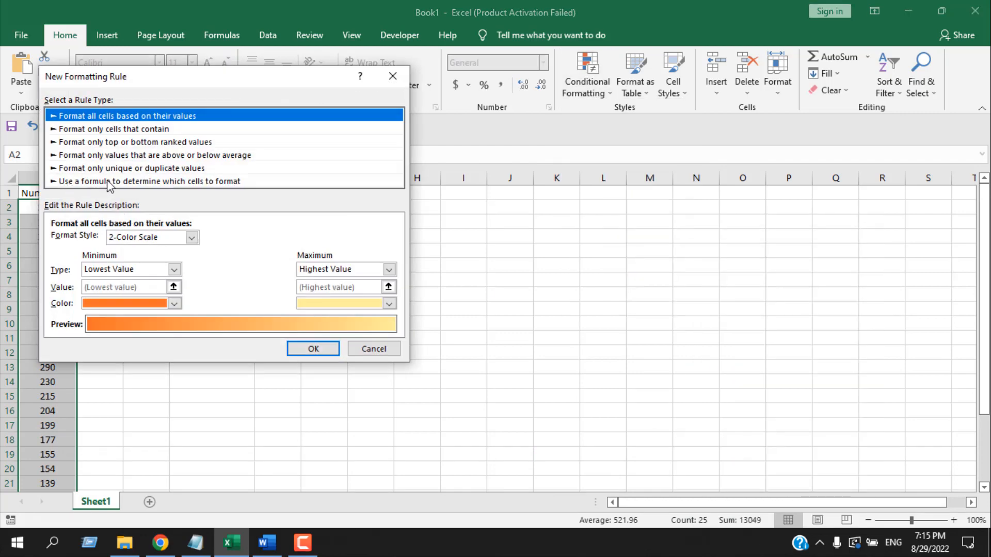
pyautogui.click(149, 181)
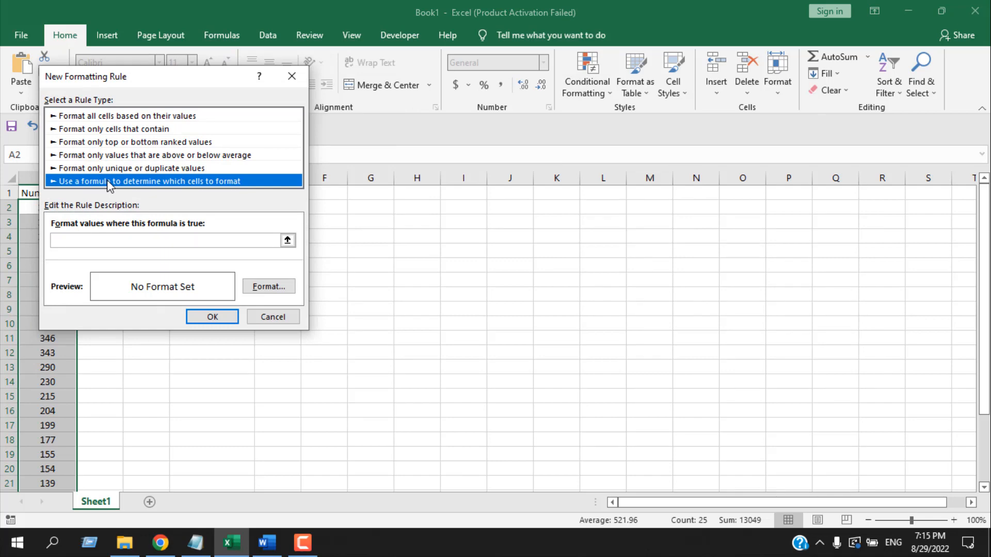
# Enter the ISNUMBER/MATCH/SMALL formula selecting the five list values nearest the 200 target
pyautogui.click(168, 240)
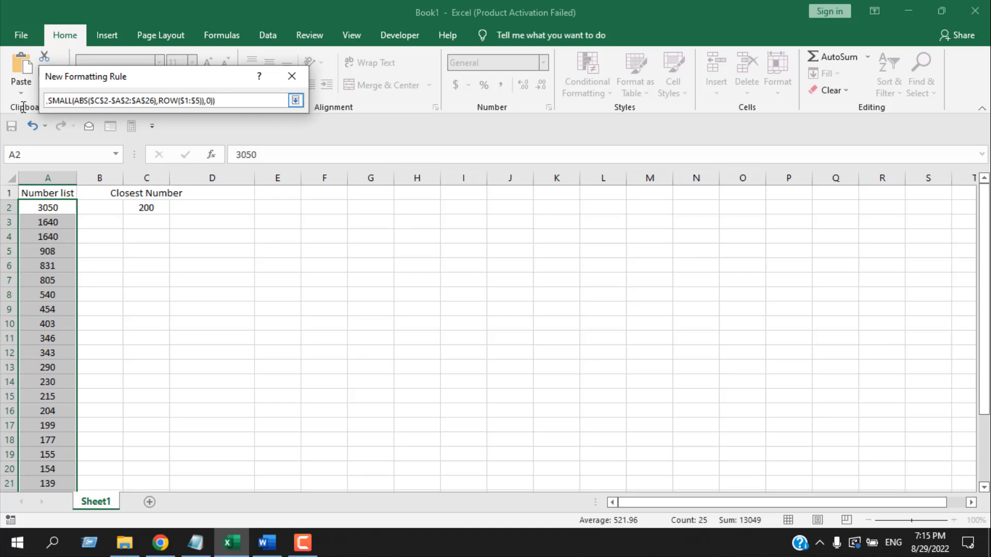
pyautogui.click(294, 101)
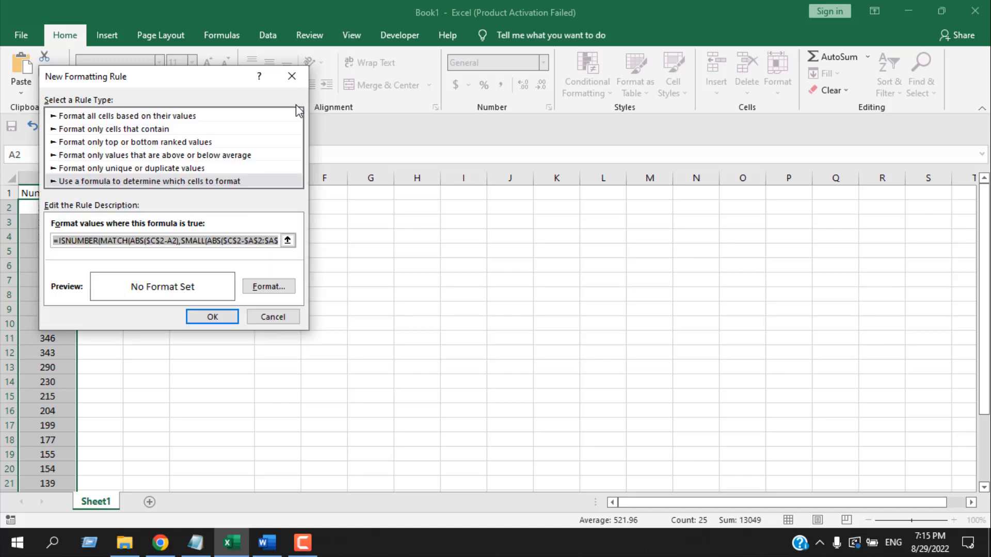
pyautogui.moveTo(81, 270)
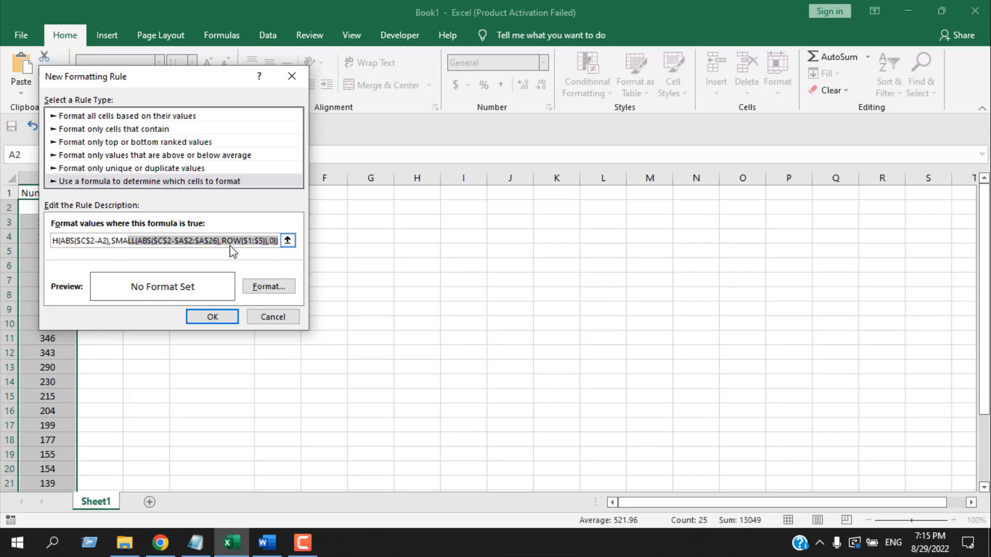
pyautogui.moveTo(103, 246)
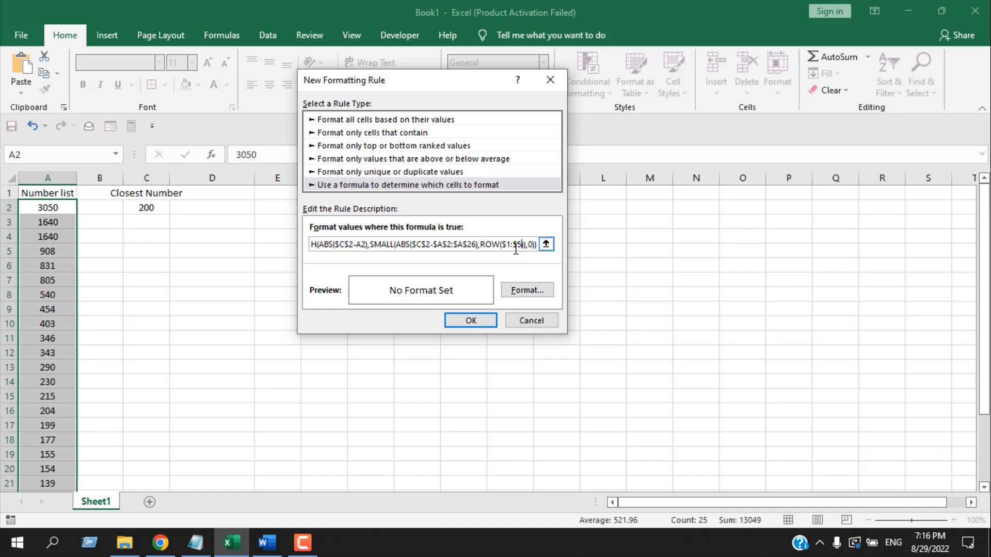
pyautogui.moveTo(515, 255)
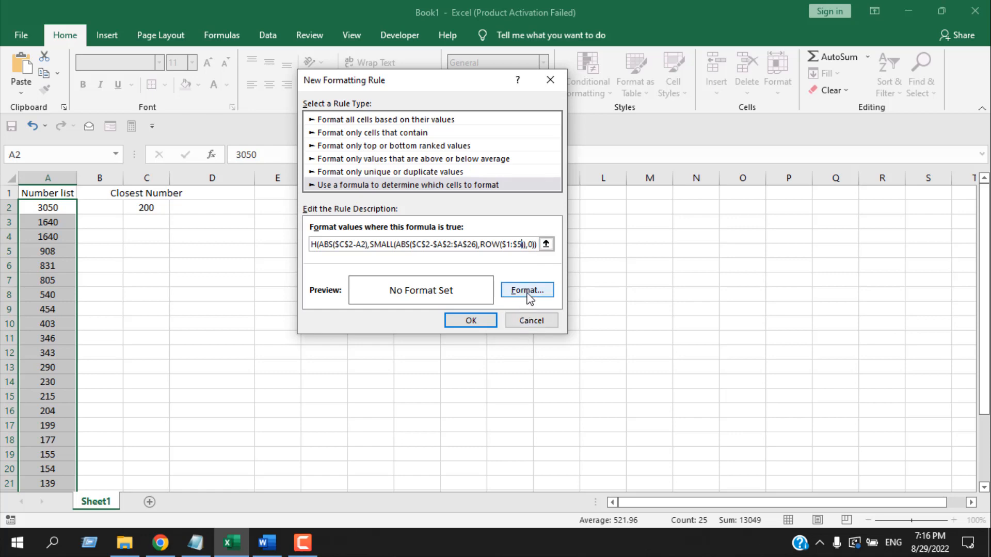
# Give the rule a light blue fill, shading 230, 215, 204, 199 and 177
pyautogui.click(526, 290)
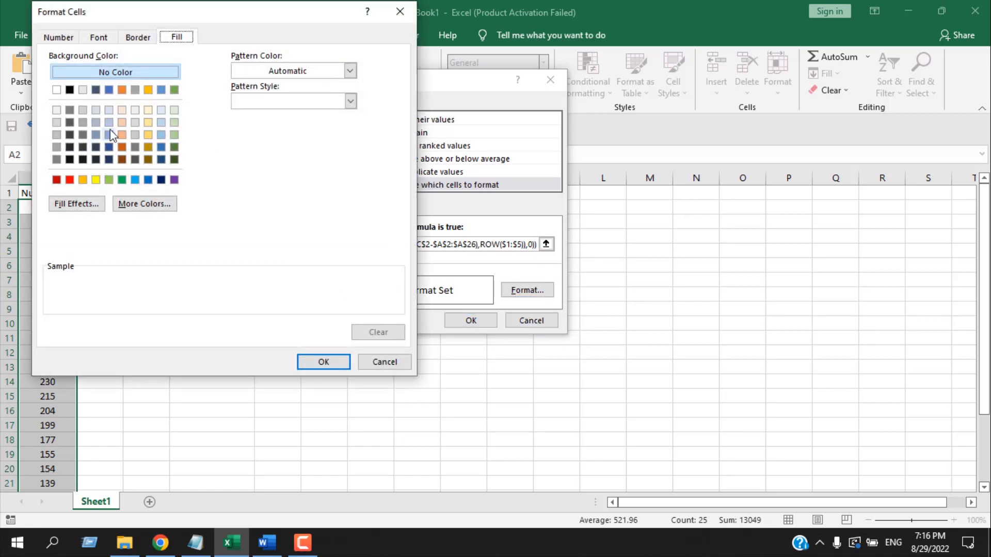
pyautogui.click(109, 122)
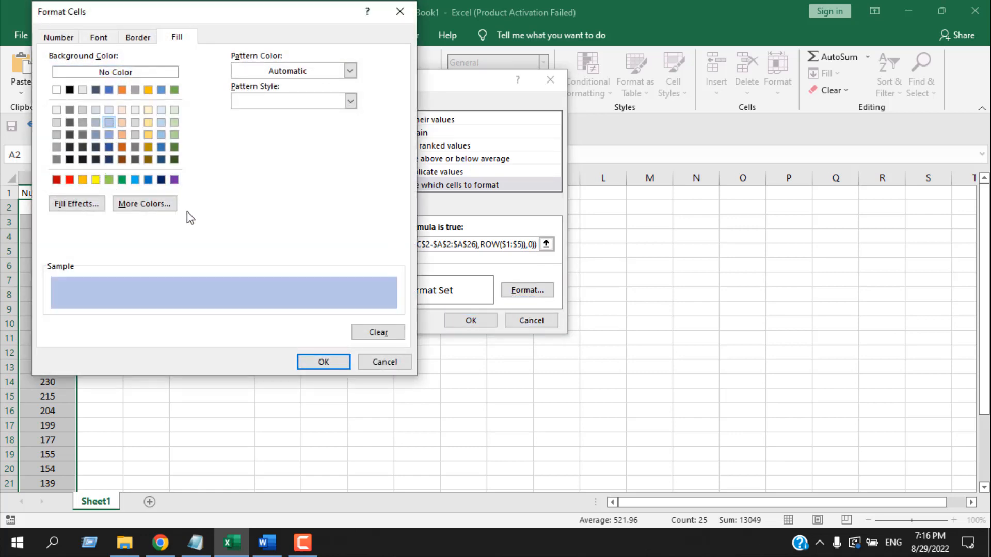
pyautogui.click(323, 361)
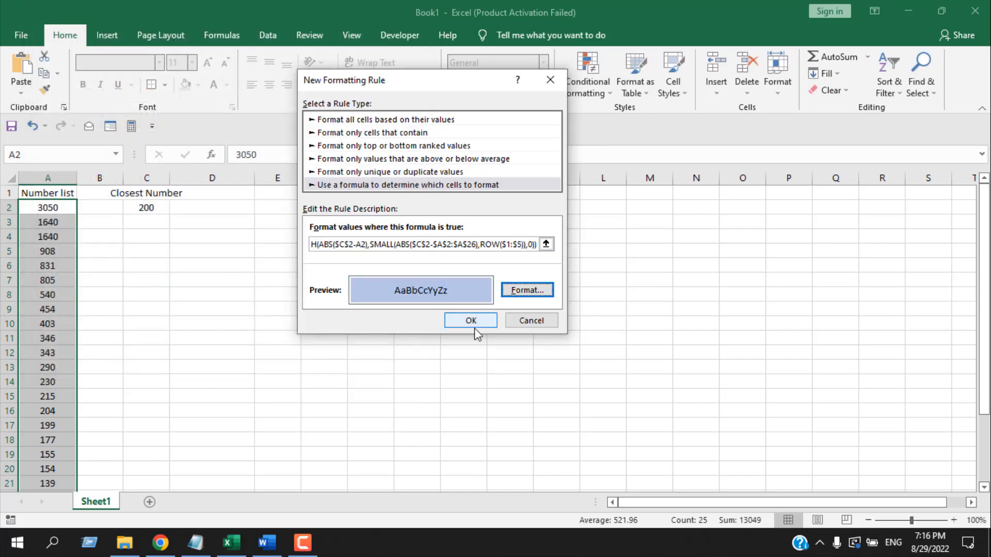
pyautogui.click(470, 320)
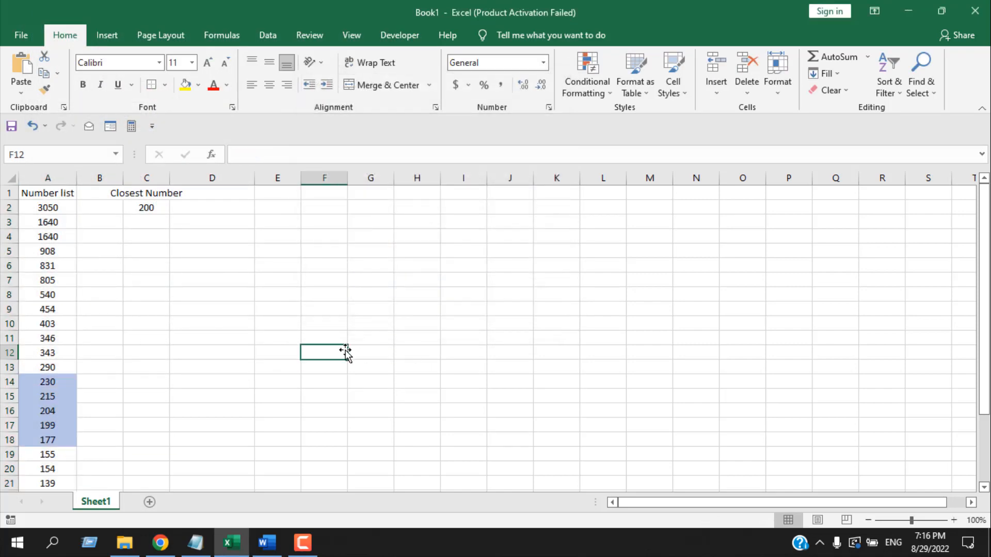
pyautogui.click(146, 208)
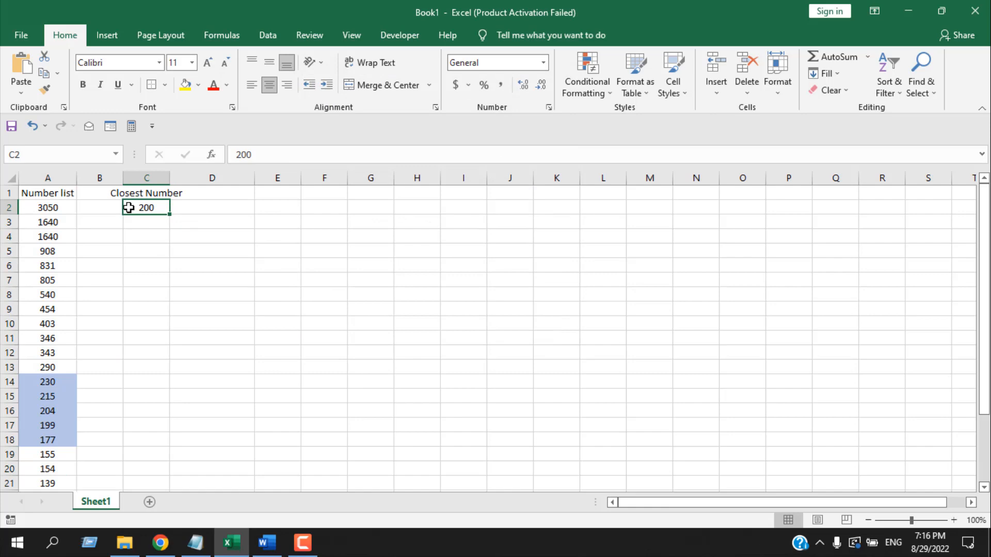
pyautogui.scroll(-3)
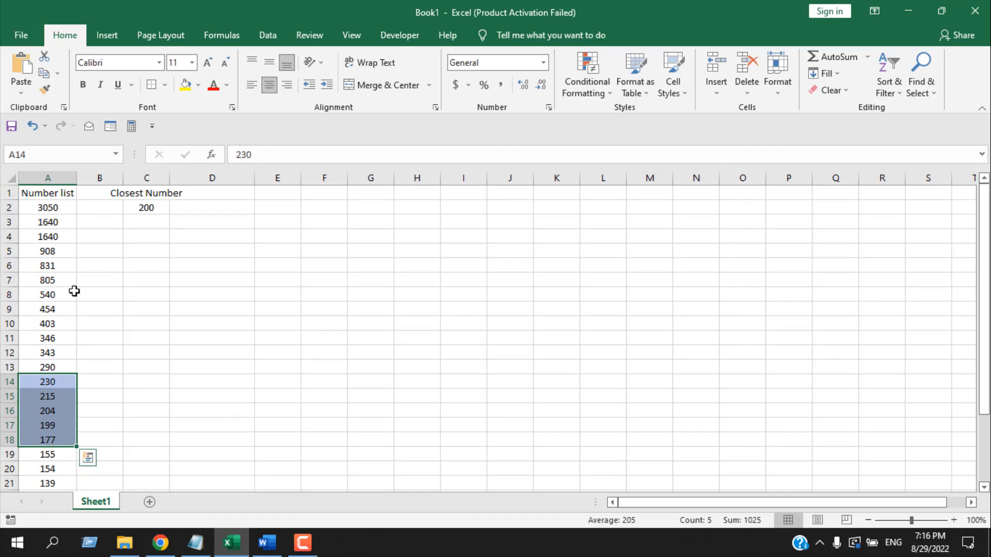
pyautogui.scroll(-3)
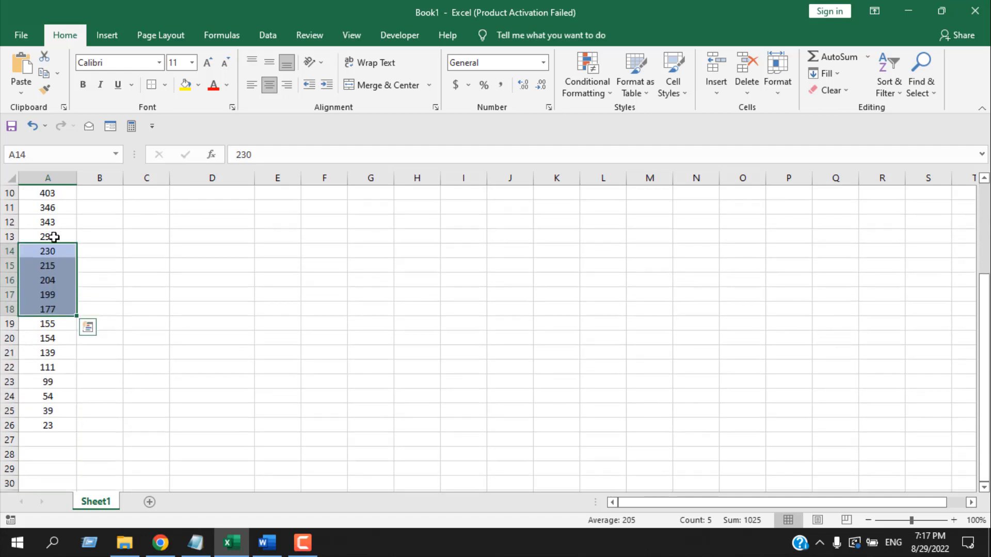
pyautogui.scroll(3)
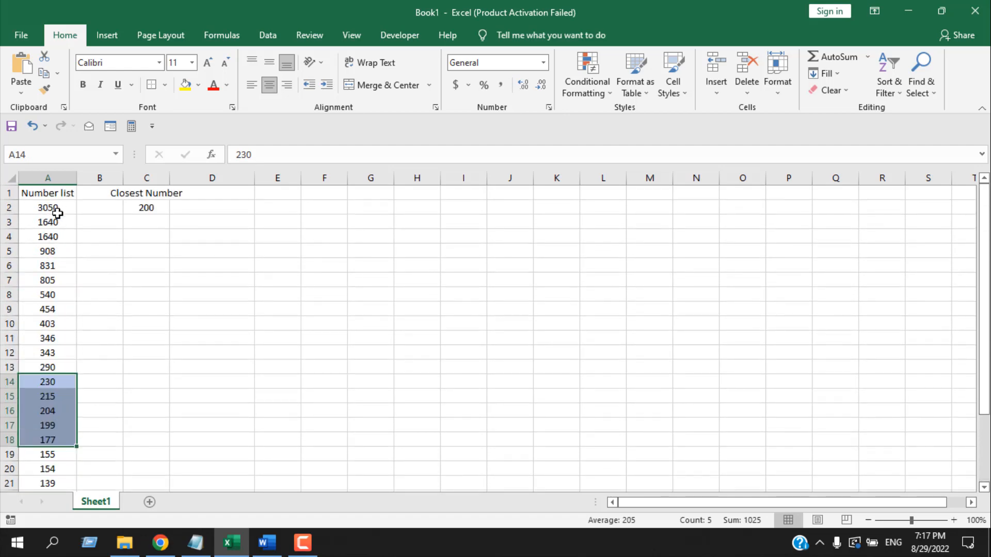
pyautogui.scroll(-3)
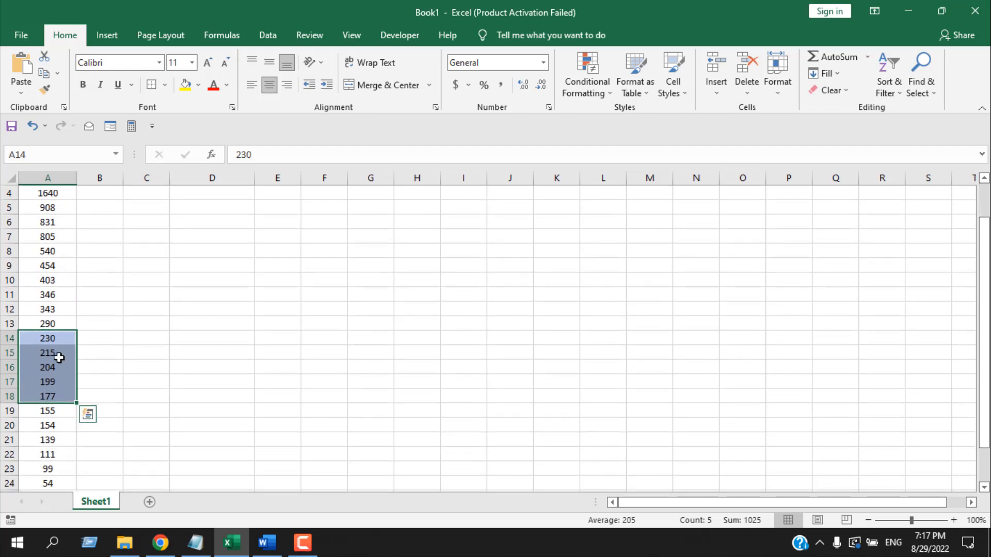
pyautogui.moveTo(74, 354)
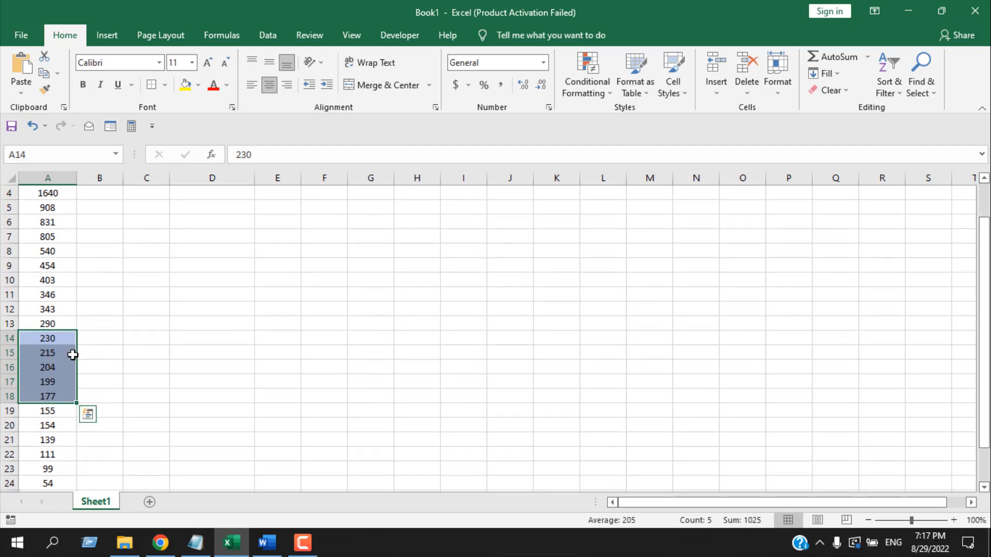
pyautogui.scroll(3)
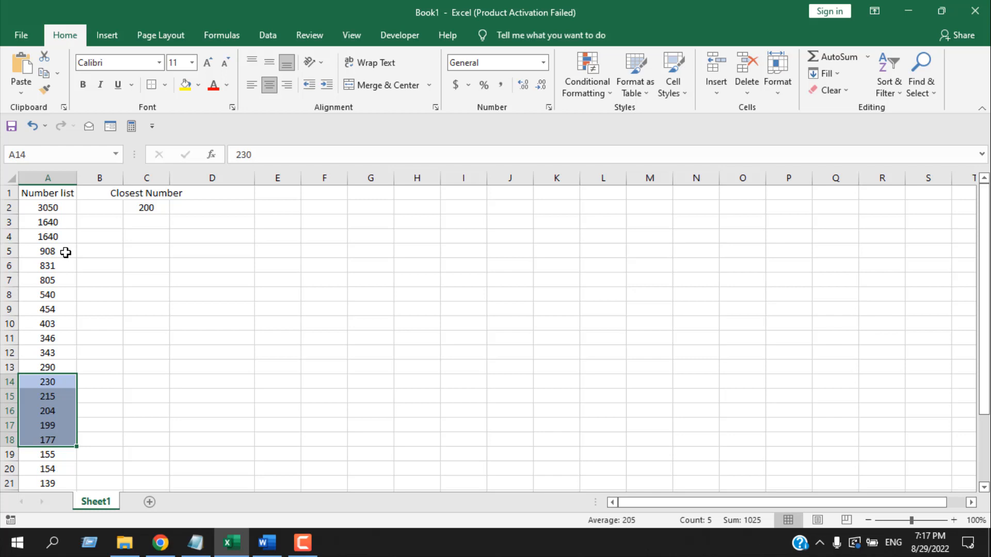
pyautogui.moveTo(143, 197)
pyautogui.write('1200')
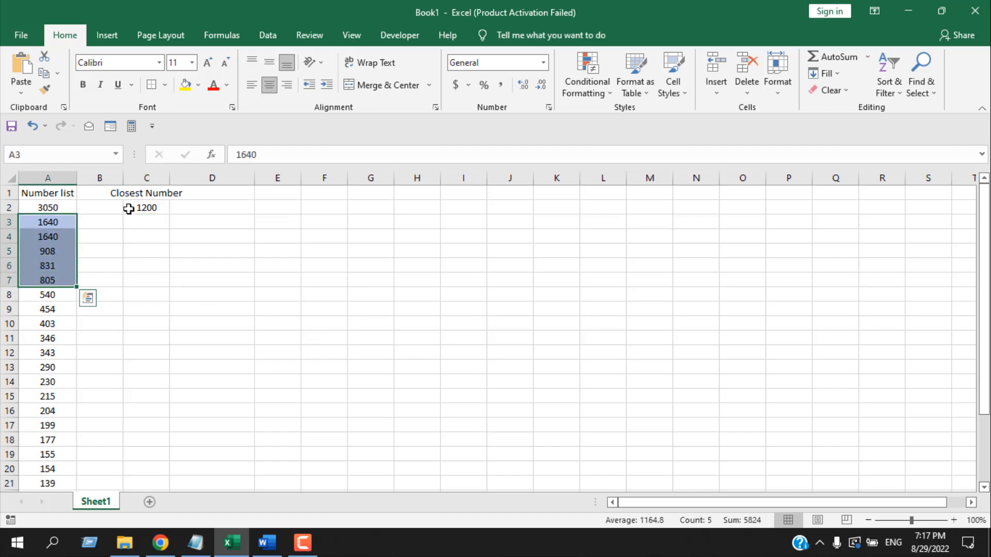
# Change C2 to 1200 so shading shifts to 1640, 1640, 908, 831 and 805
pyautogui.click(146, 207)
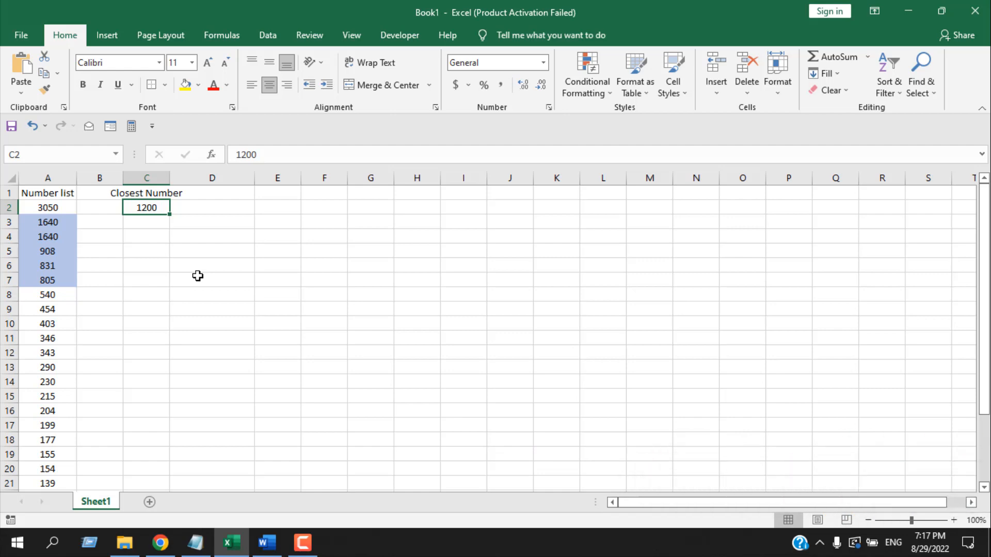
pyautogui.moveTo(499, 106)
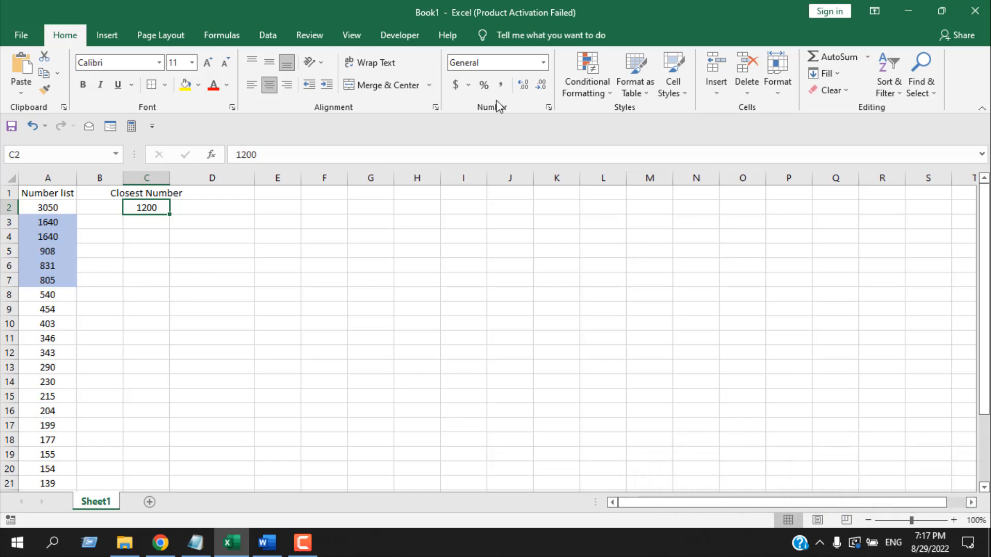
# Clear all conditional formatting rules from the entire sheet
pyautogui.click(586, 72)
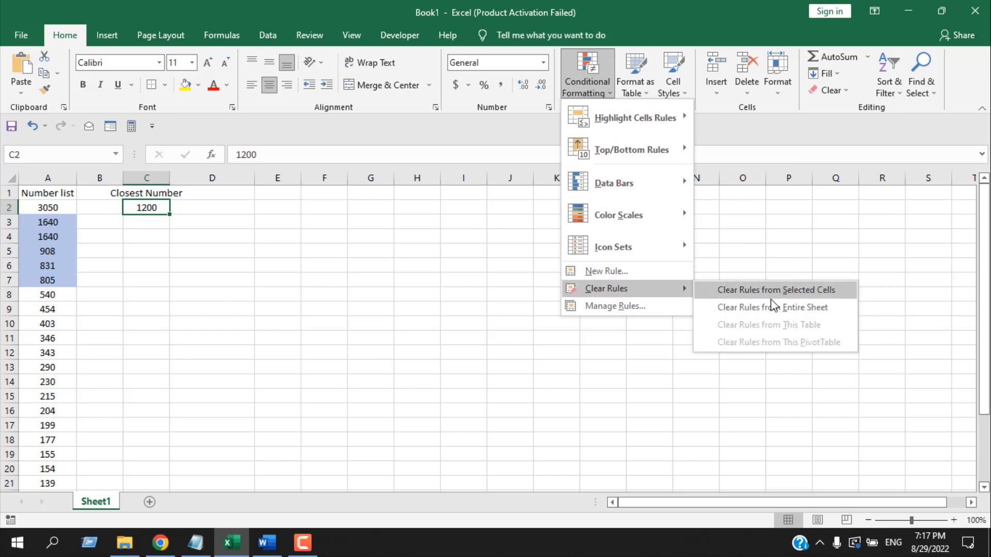
pyautogui.moveTo(772, 307)
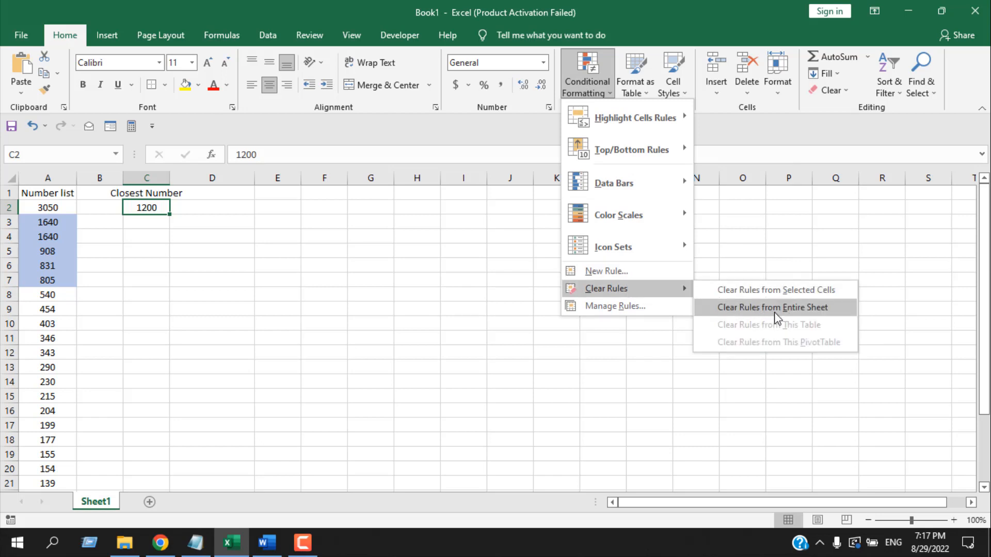
pyautogui.click(772, 307)
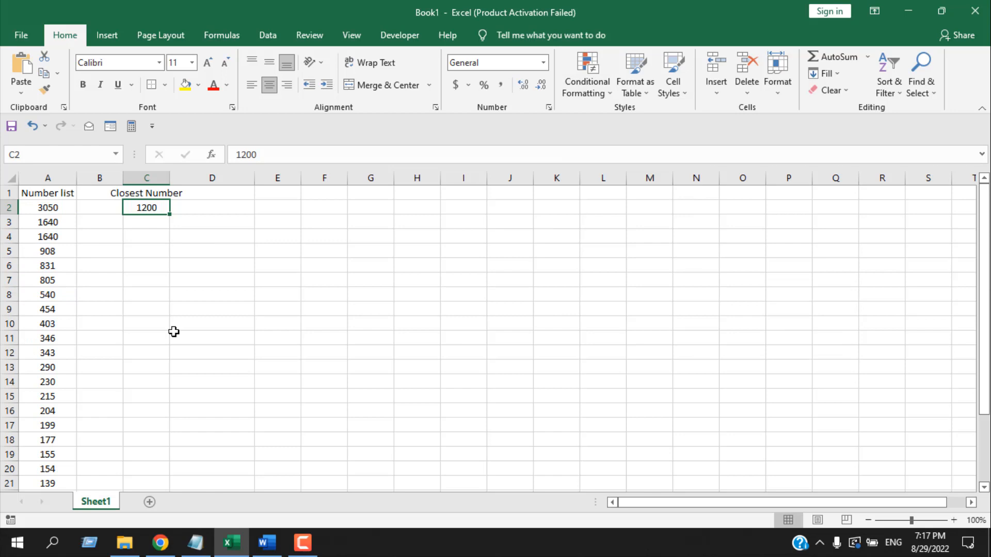
pyautogui.moveTo(233, 241)
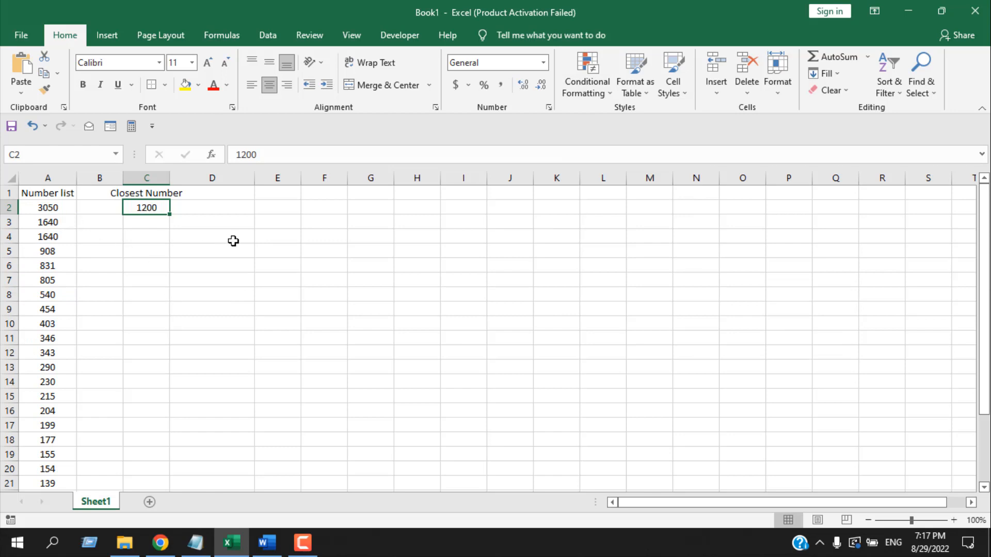